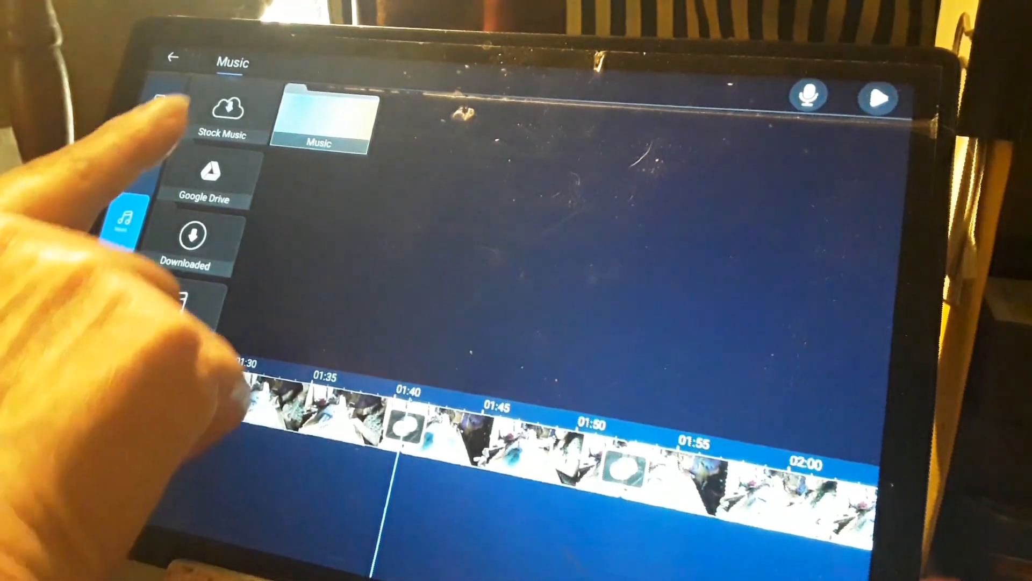
Show the Stock Music collection in the Music media panel.
{"action": "left_click", "coordinate": [223, 116]}
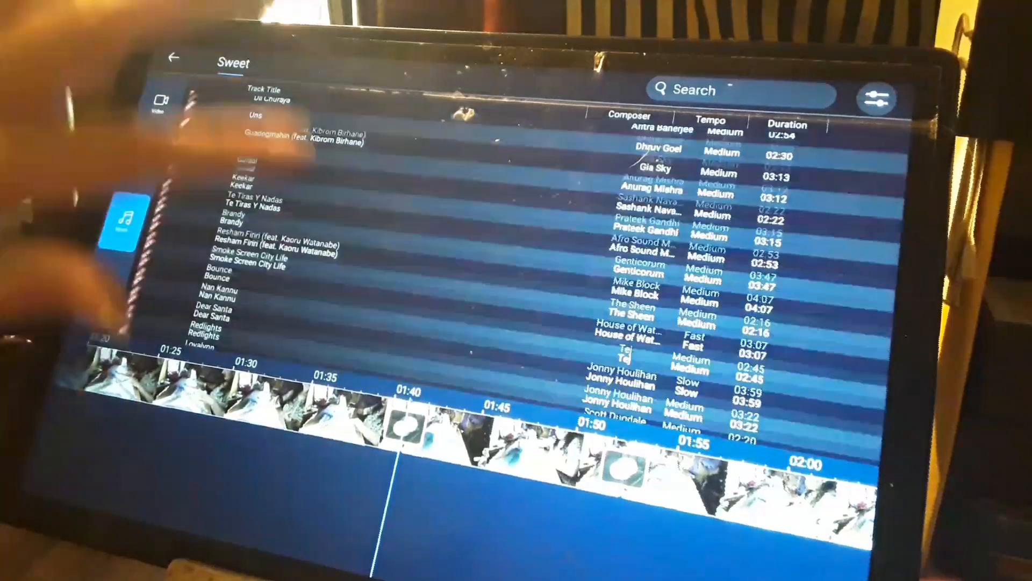
{"action": "scroll", "scroll_direction": "down", "scroll_amount": 3}
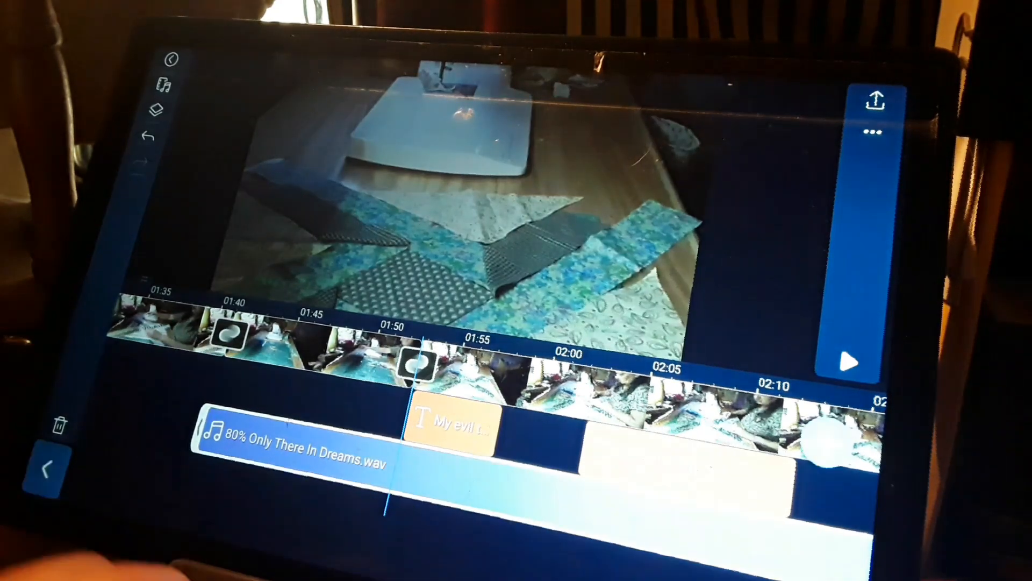
Select the 'Only There In Dreams' audio clip beneath the video to reveal its audio options.
{"action": "left_click", "coordinate": [283, 433]}
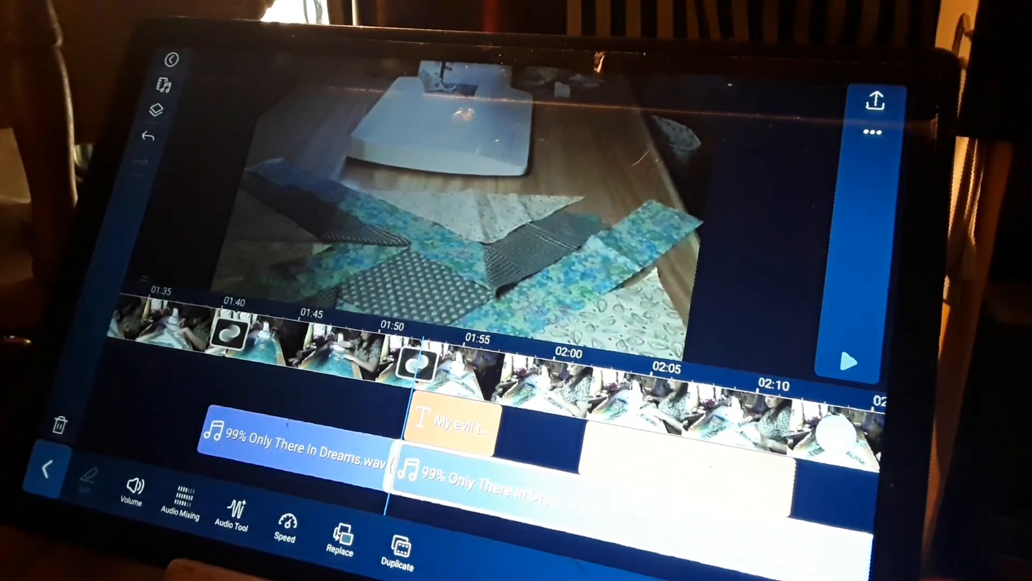